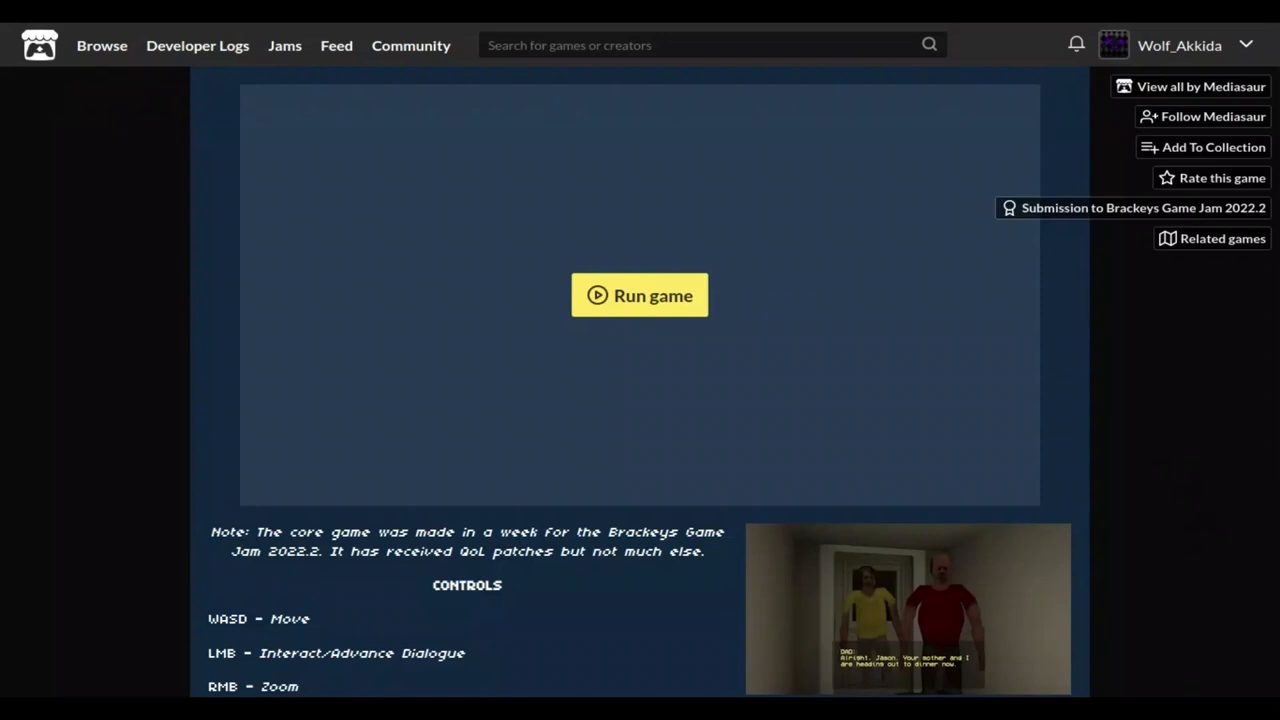
mouse_move(380, 436)
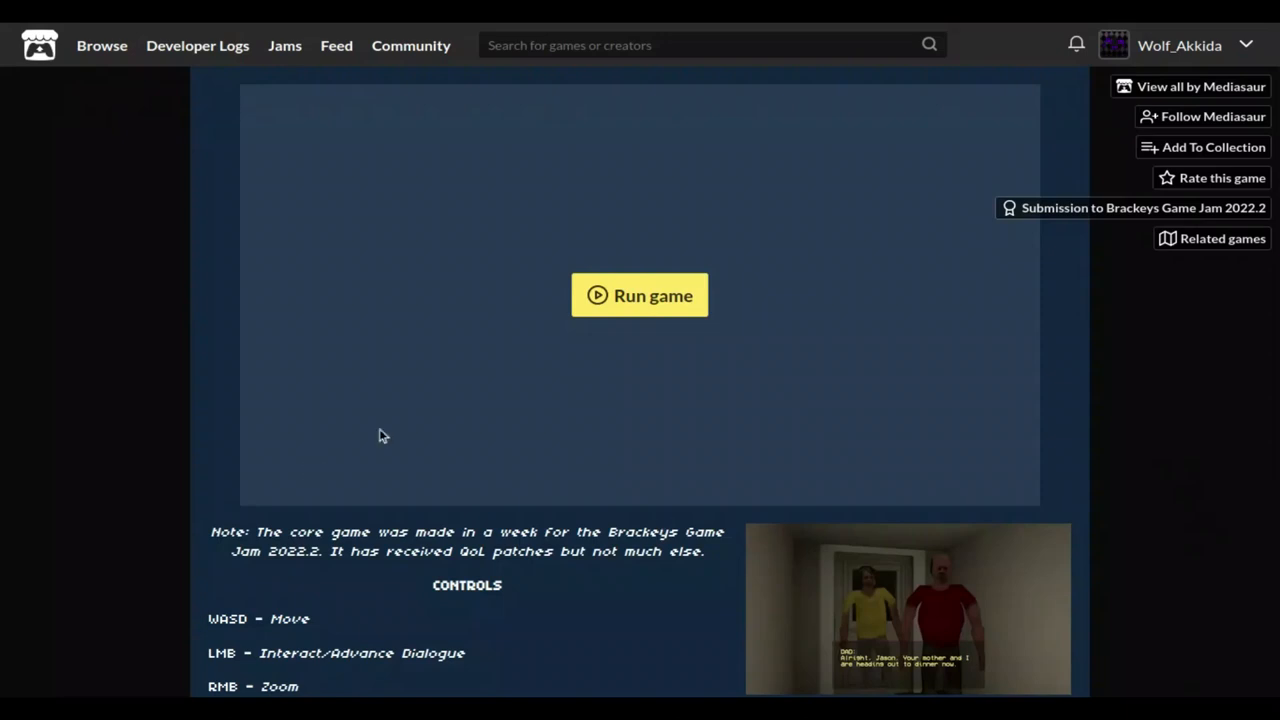
- Run Home Alone on its itch.io page and switch the game frame to fullscreen
scroll(down, 3)
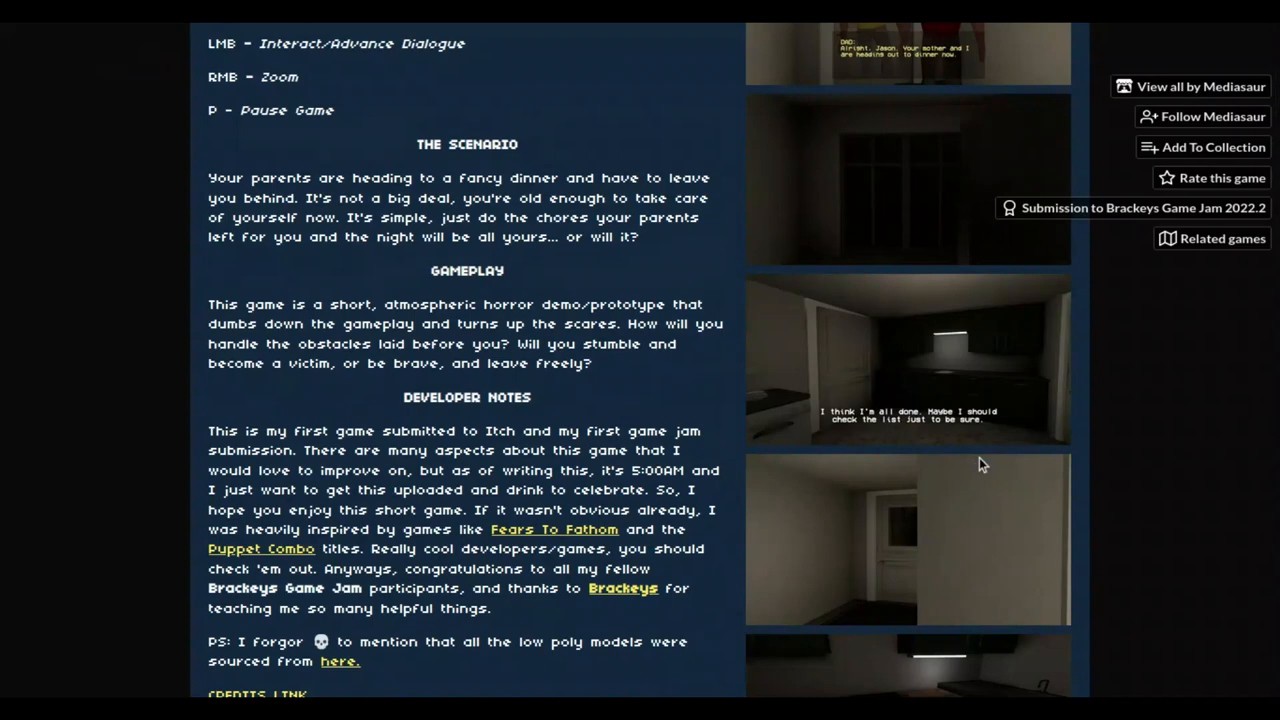
scroll(up, 3)
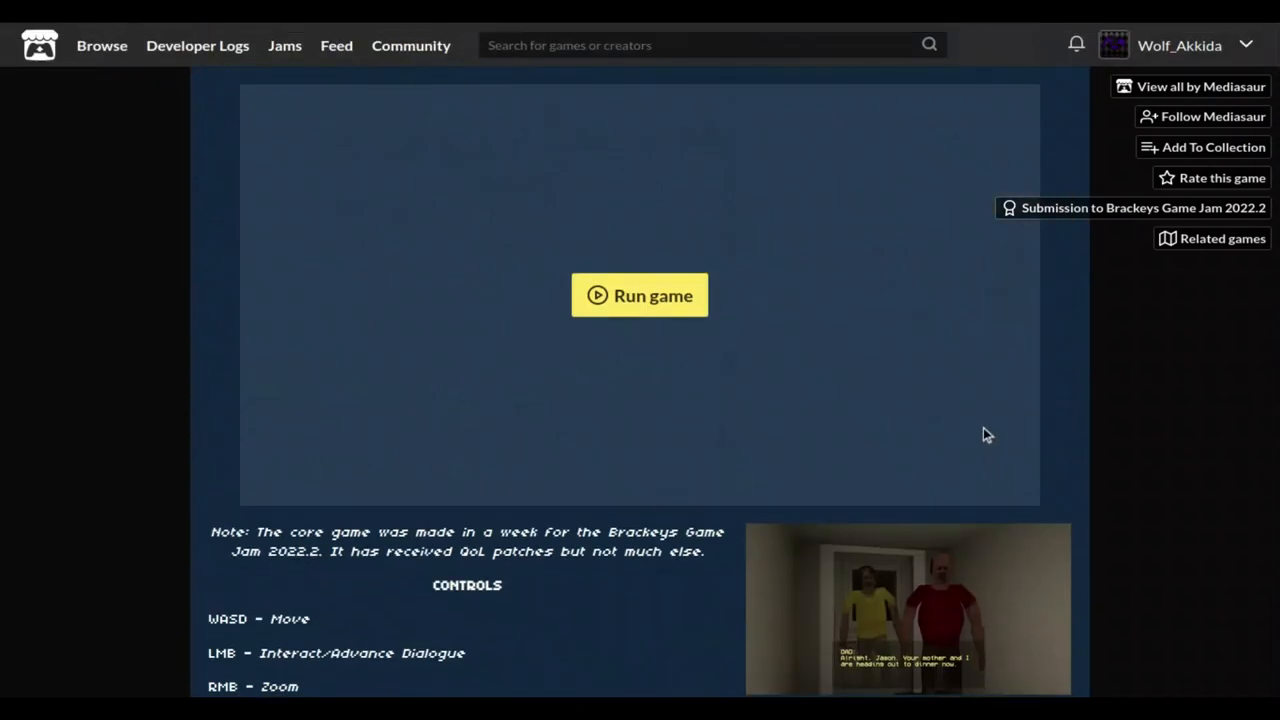
mouse_move(994, 392)
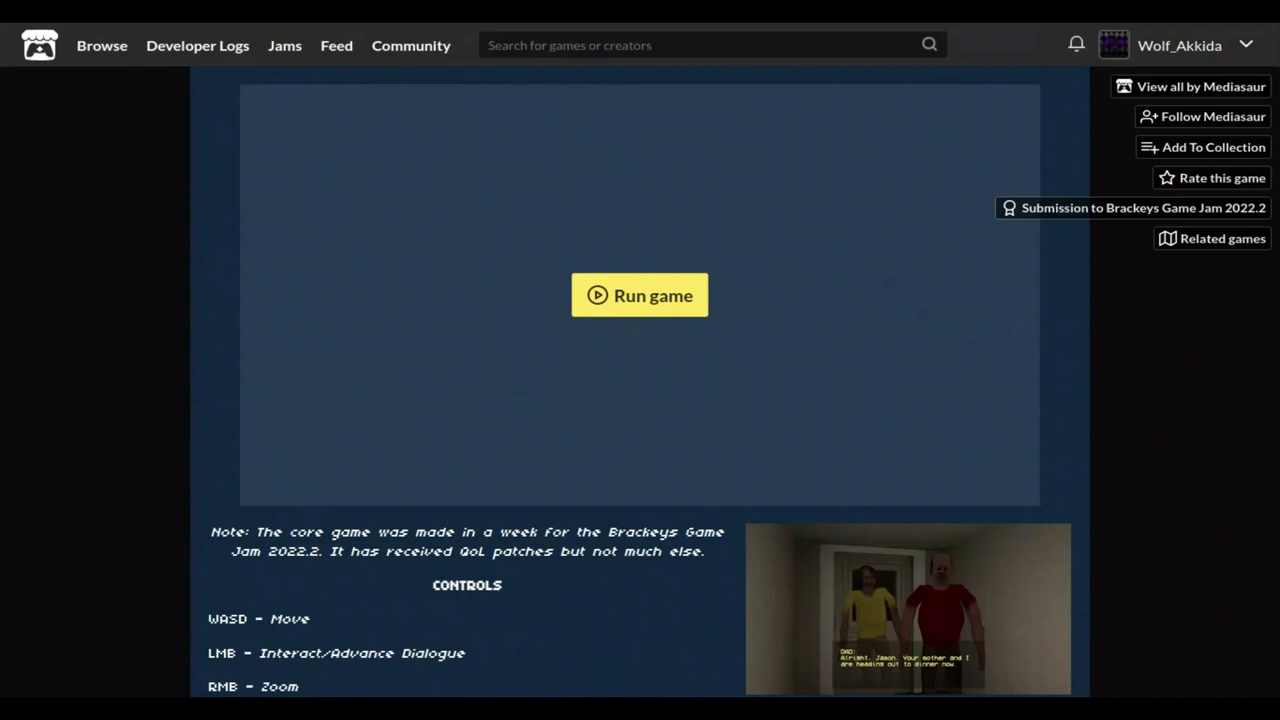
mouse_move(824, 560)
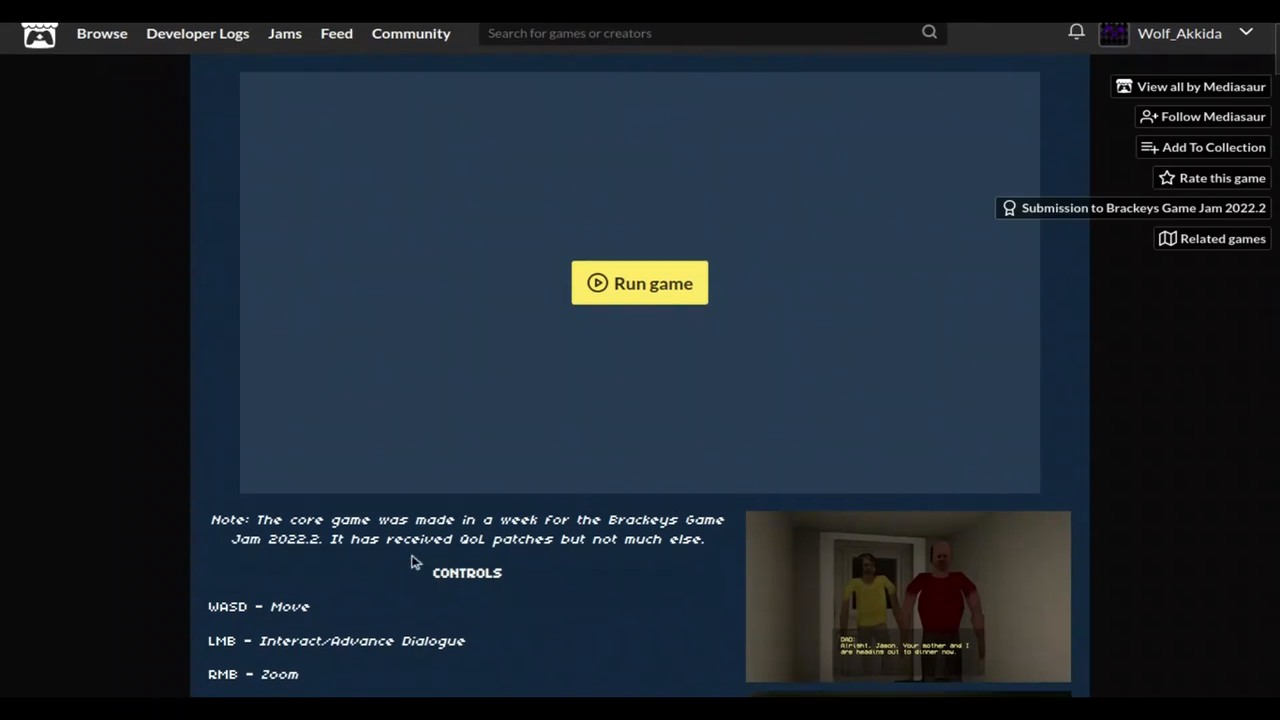
scroll(down, 3)
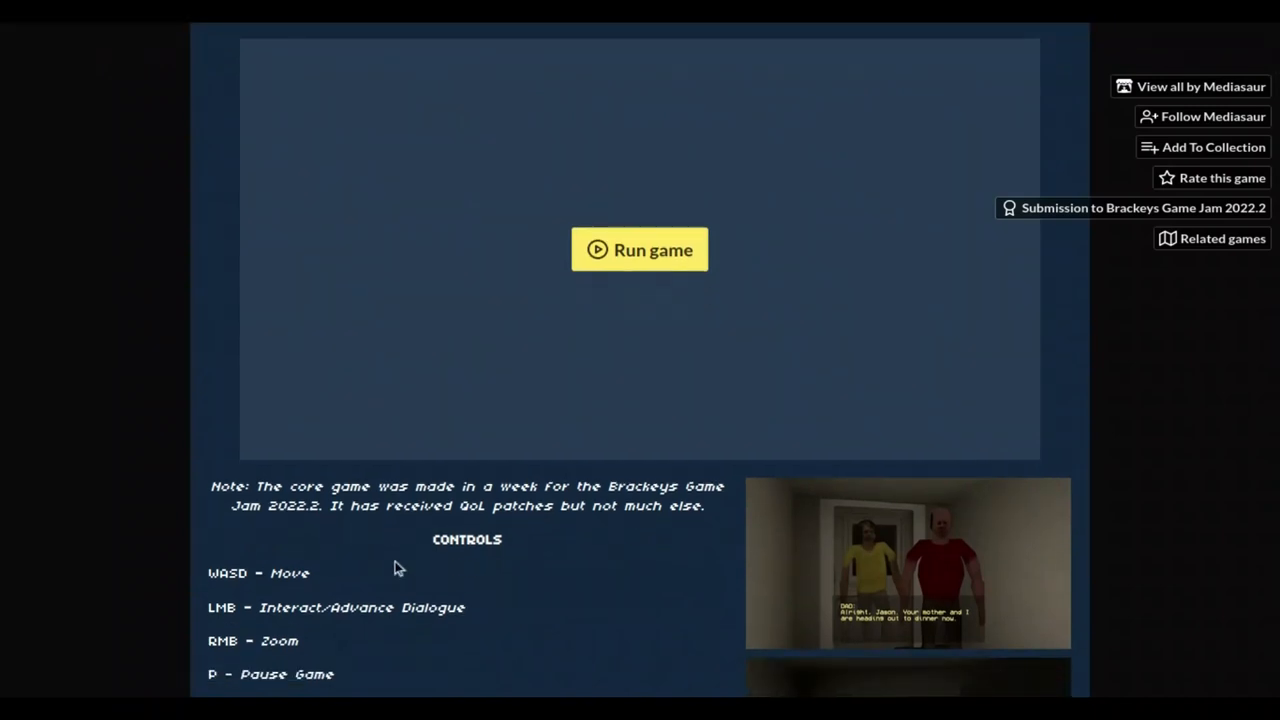
mouse_move(458, 538)
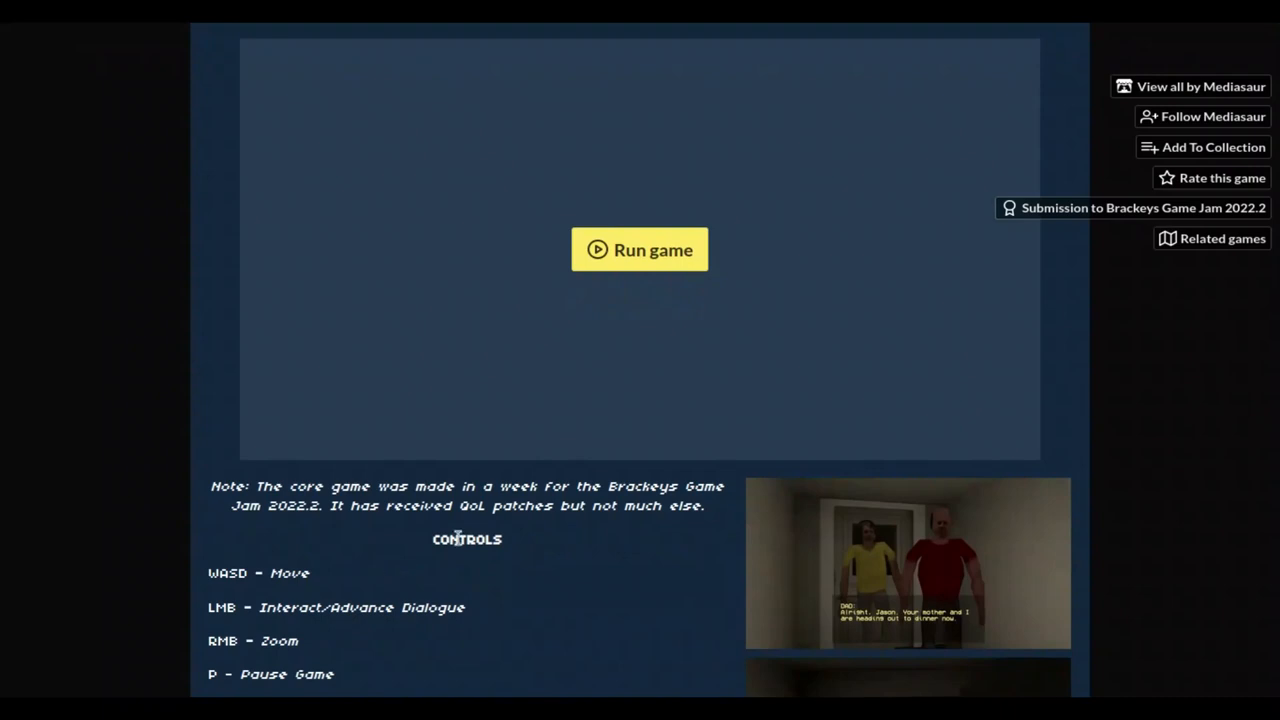
scroll(down, 3)
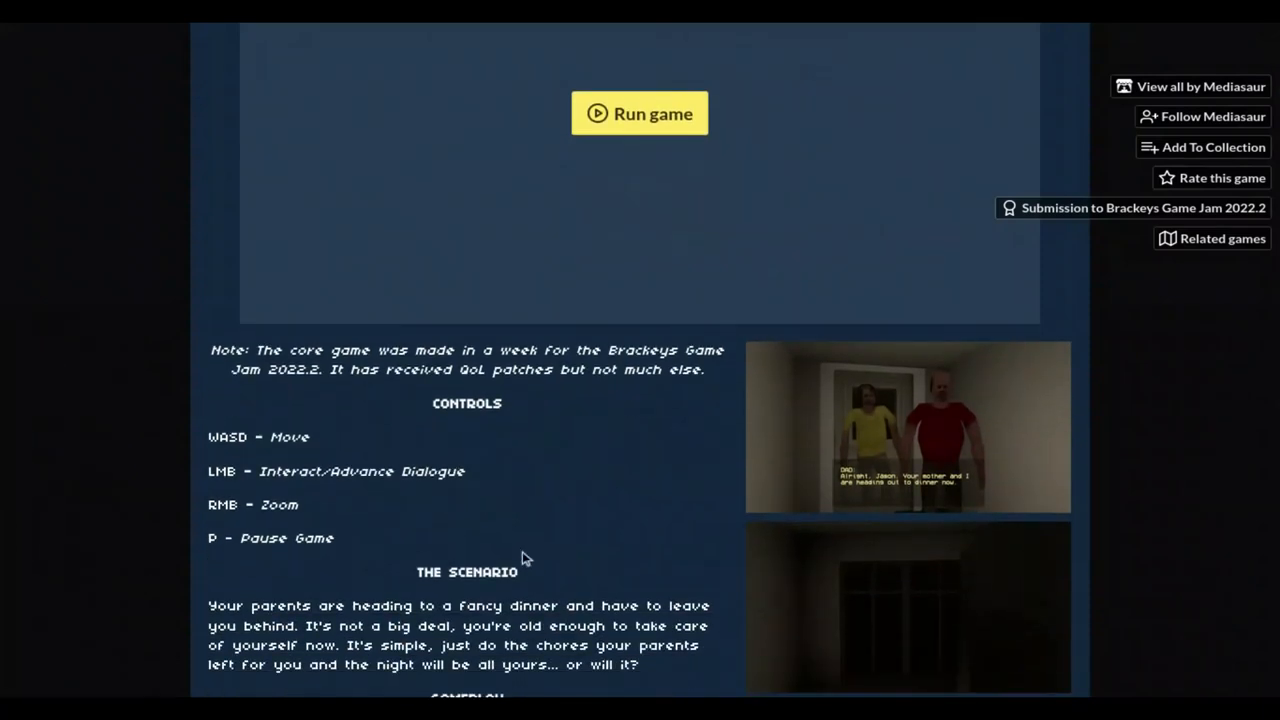
mouse_move(540, 576)
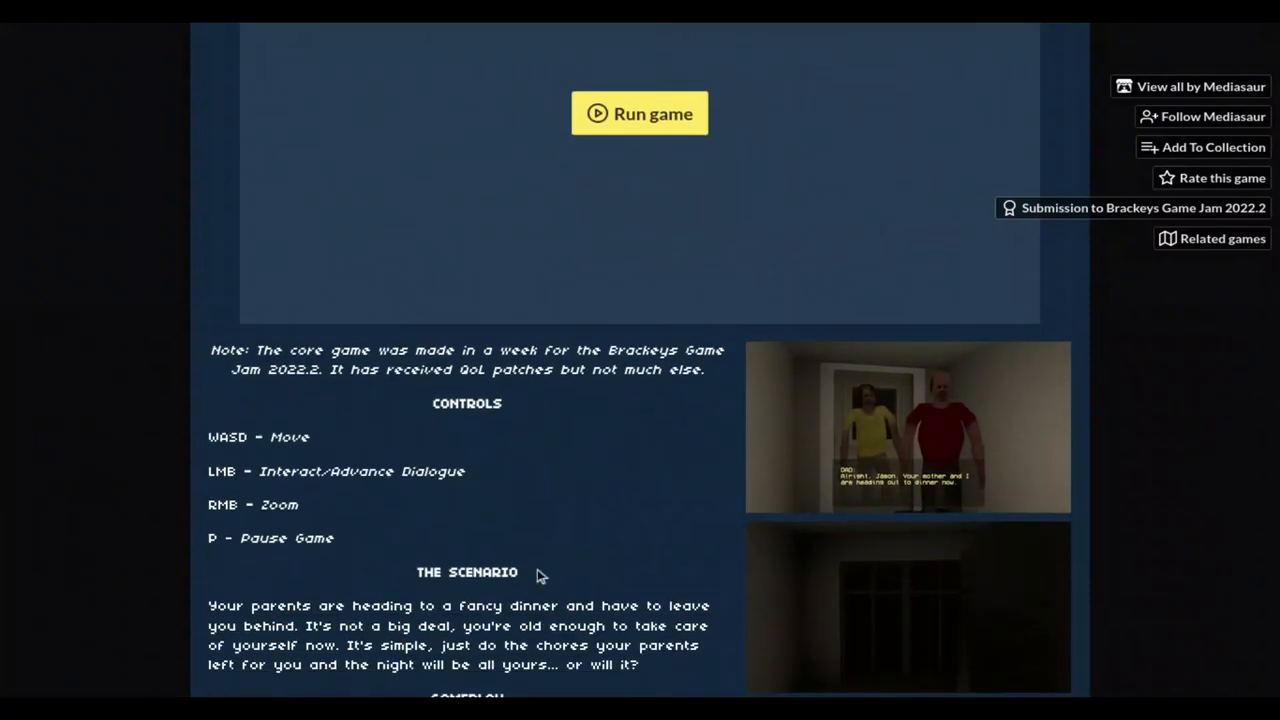
mouse_move(276, 538)
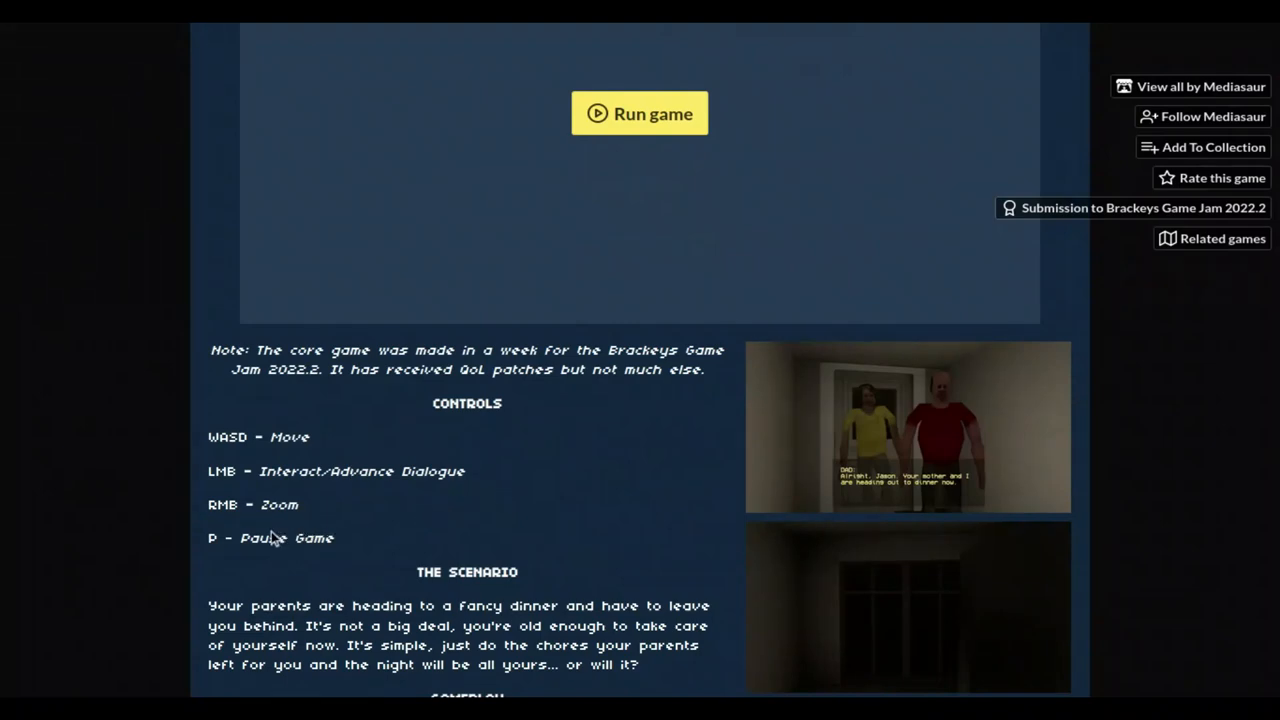
mouse_move(336, 528)
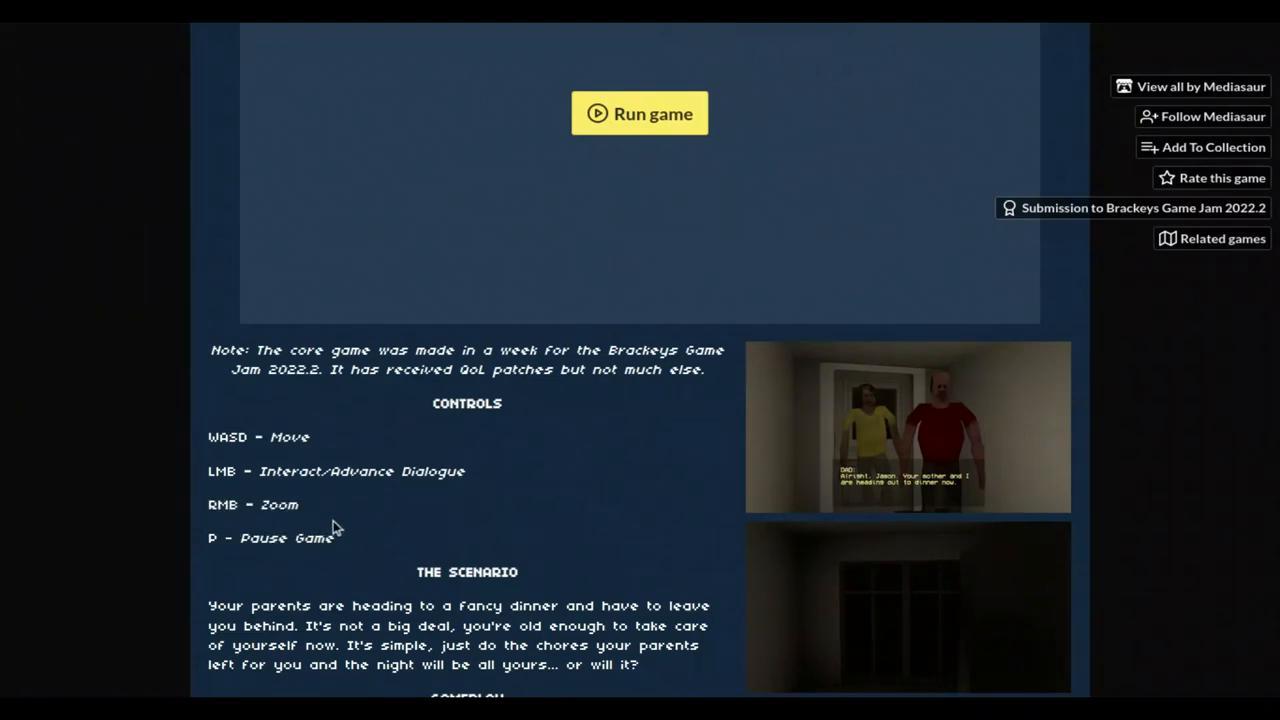
scroll(down, 3)
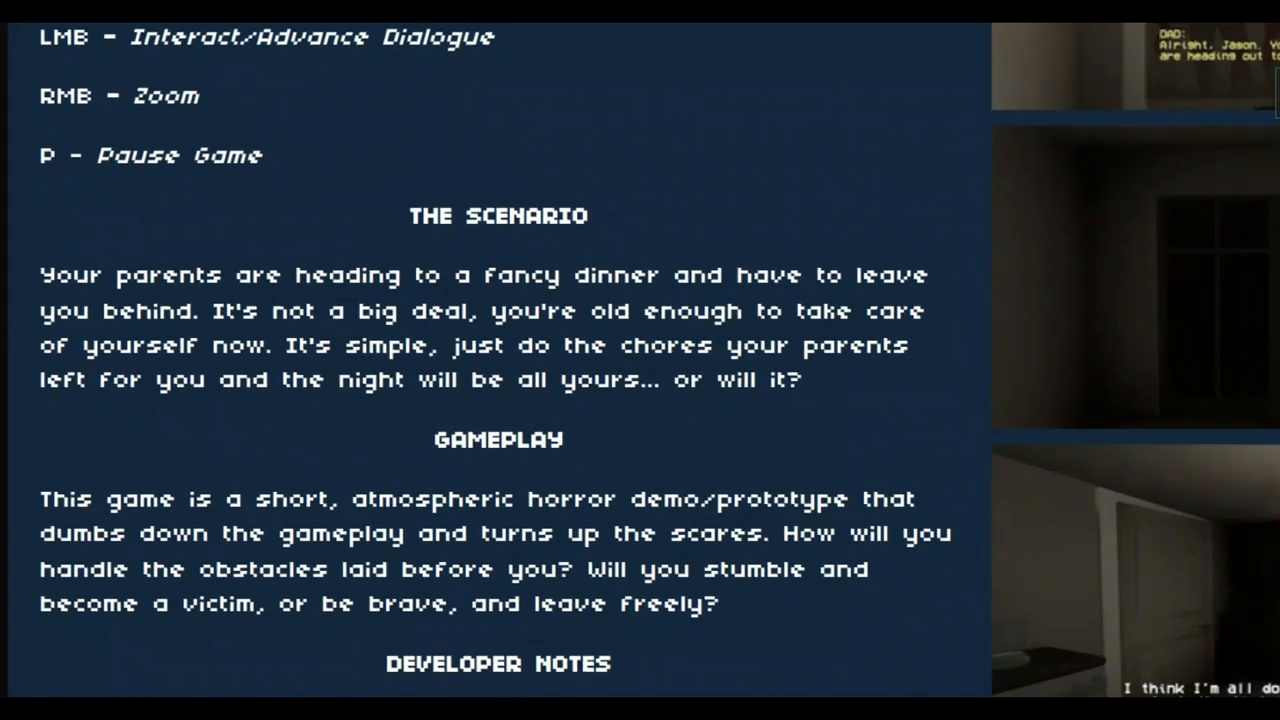
scroll(down, 3)
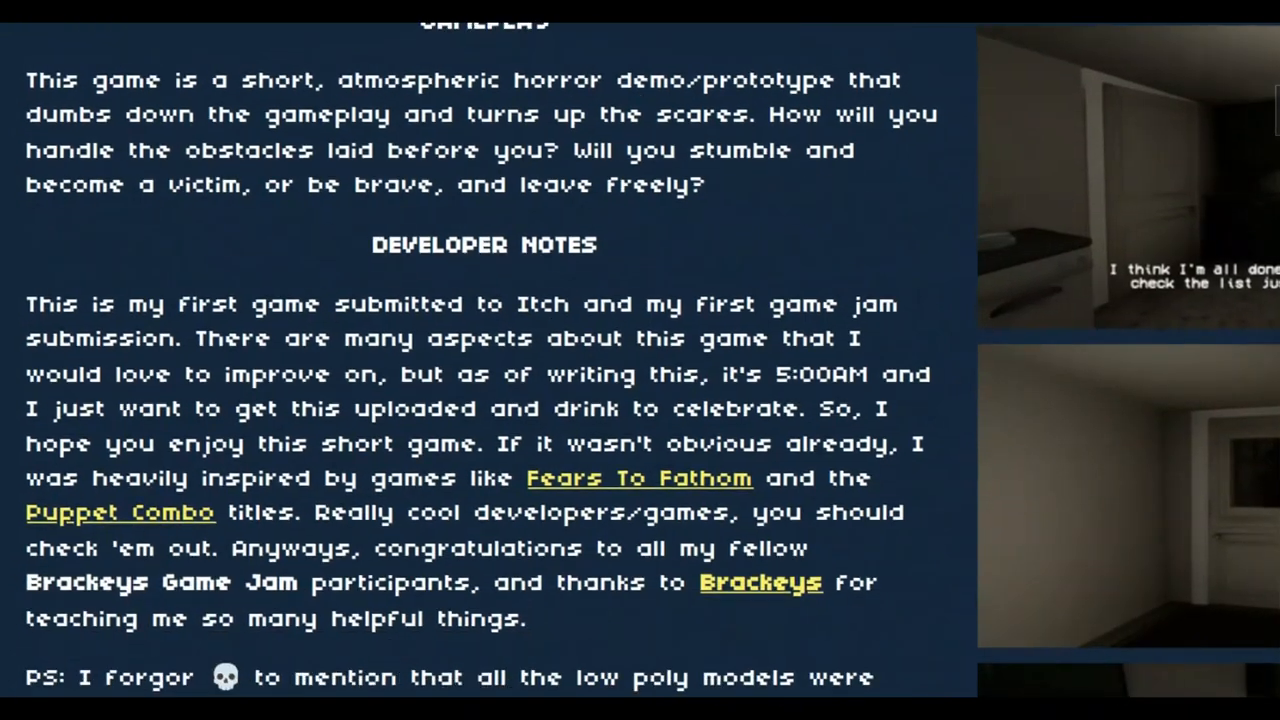
scroll(down, 3)
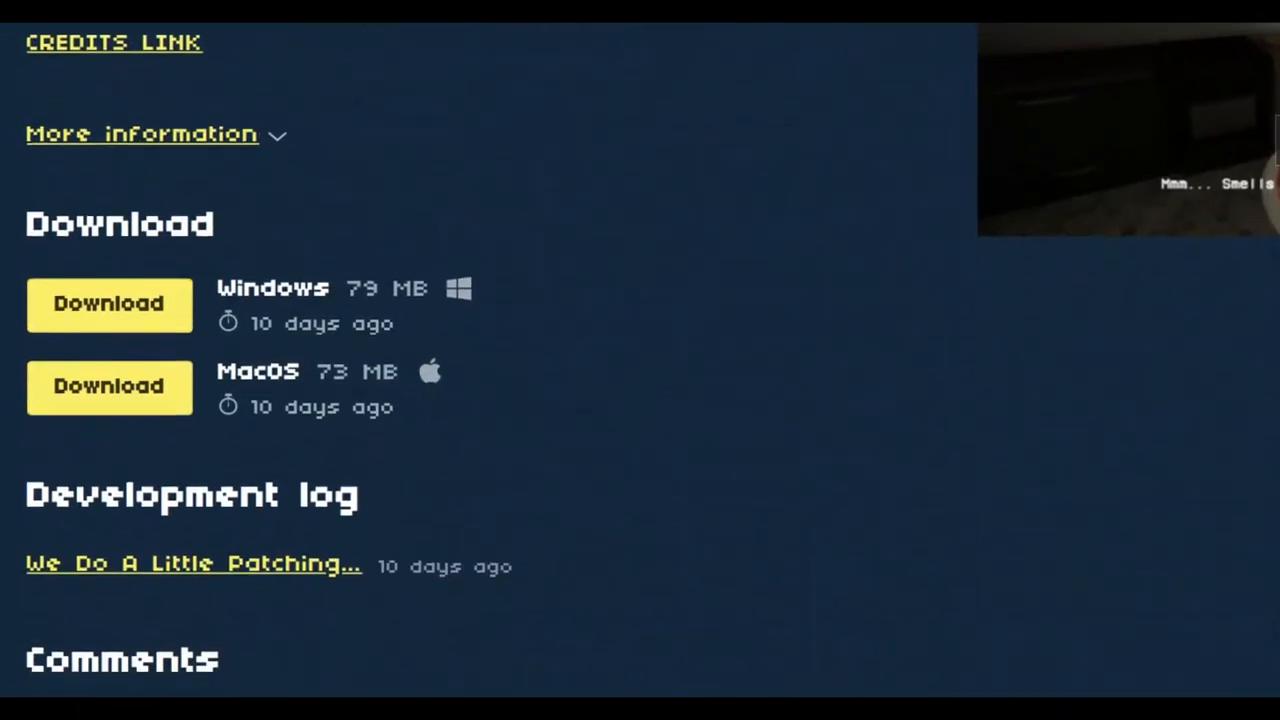
scroll(up, 3)
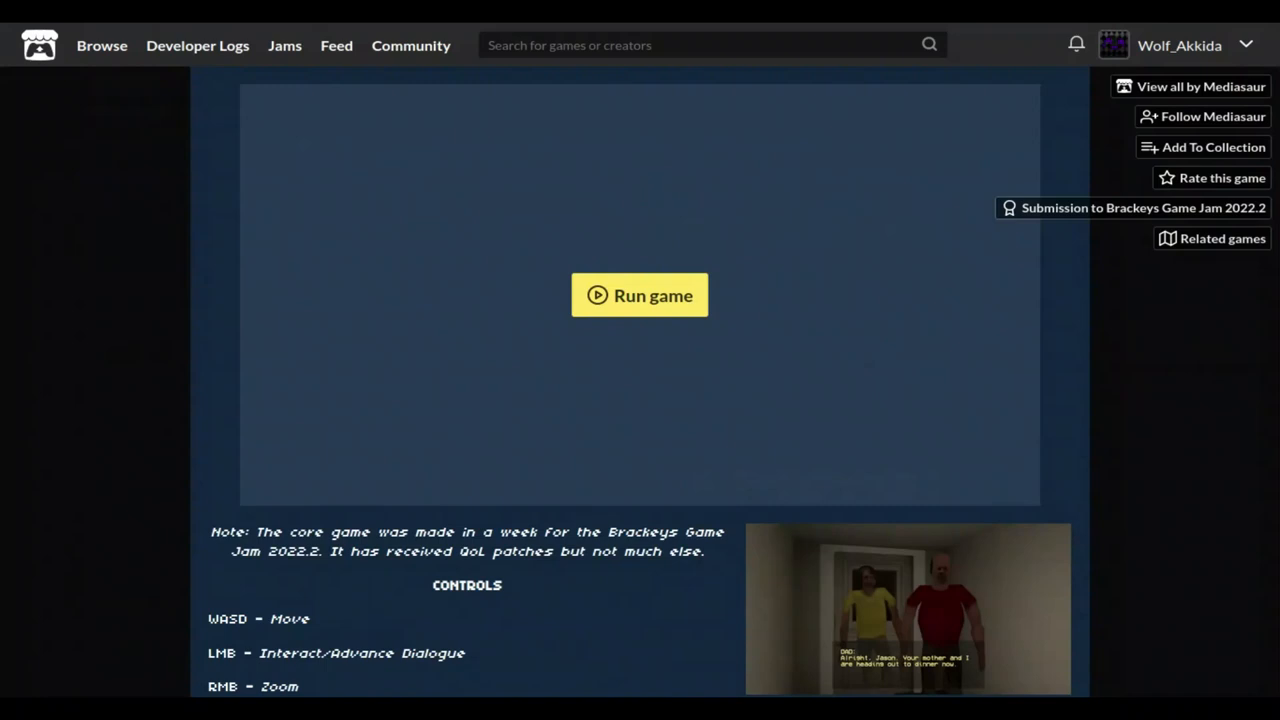
click(640, 296)
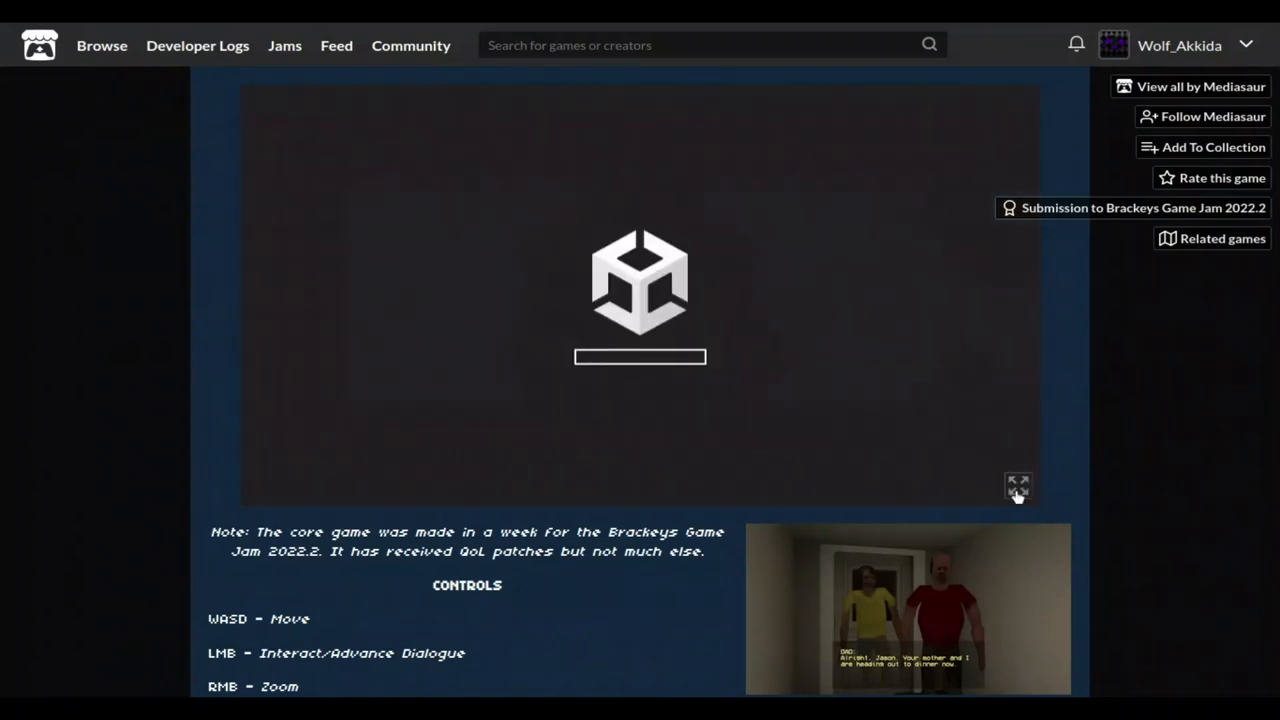
click(1018, 488)
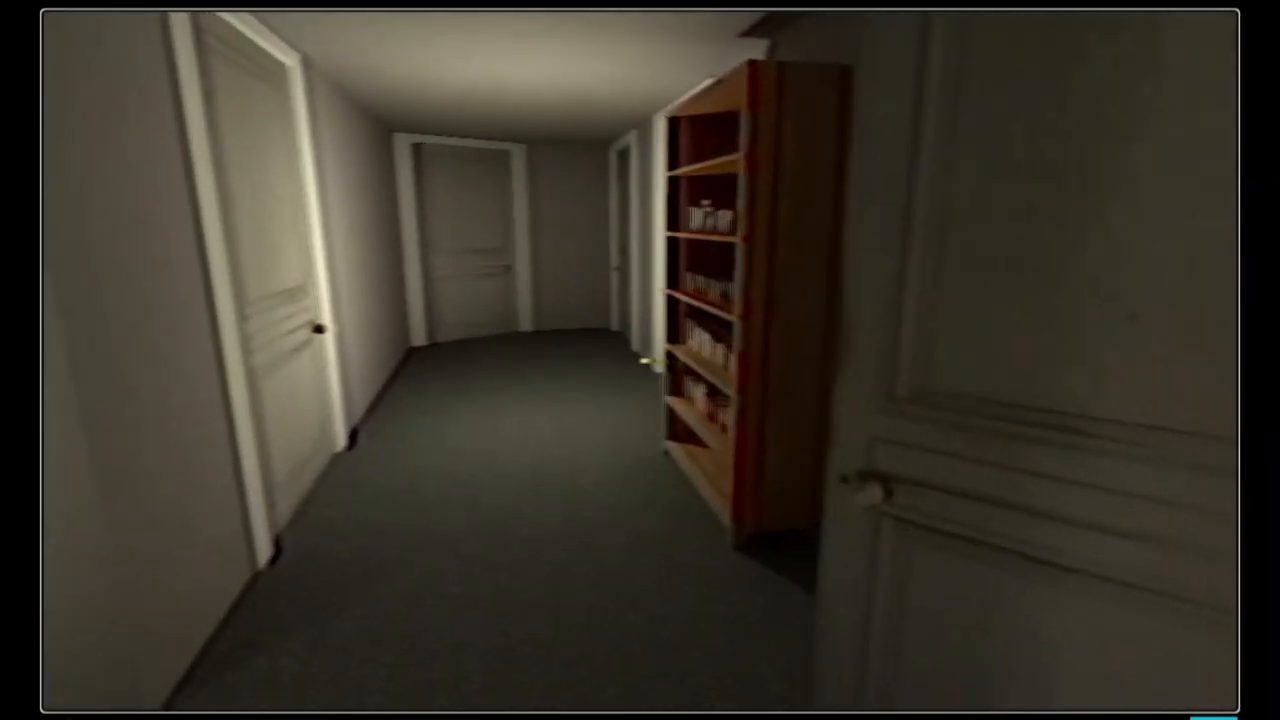
mouse_move(640, 360)
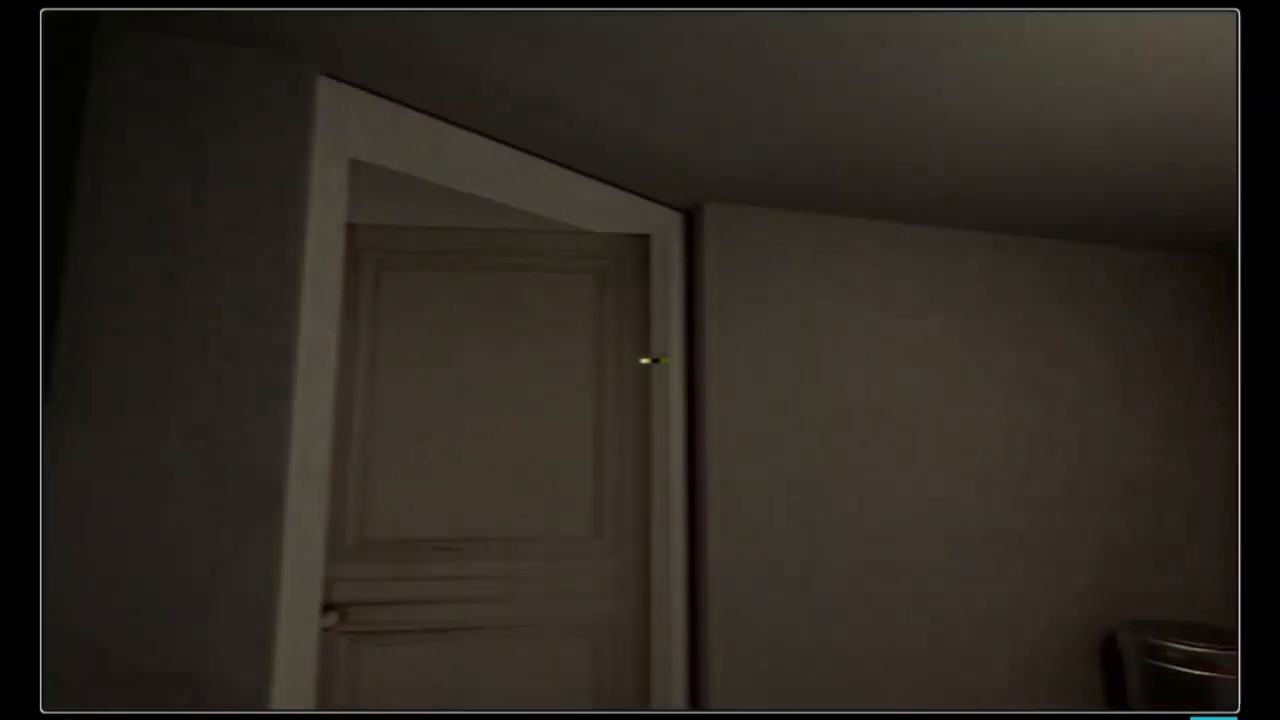
mouse_move(640, 360)
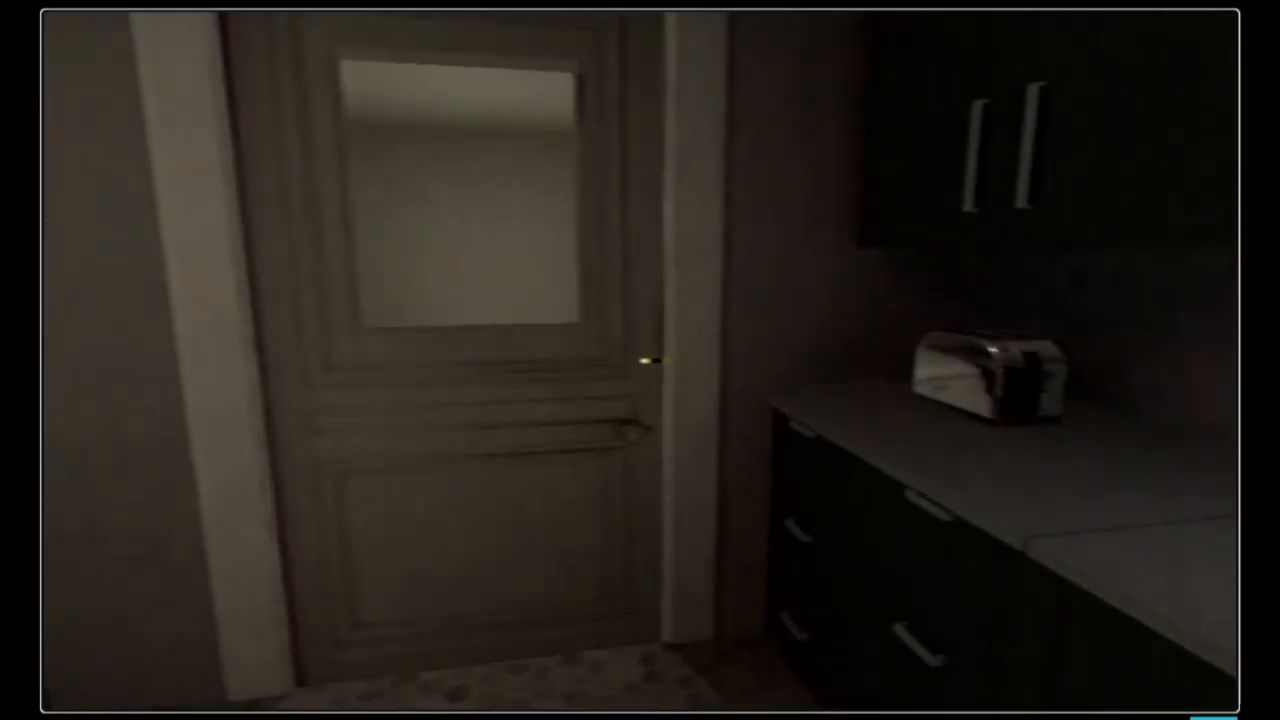
mouse_move(640, 360)
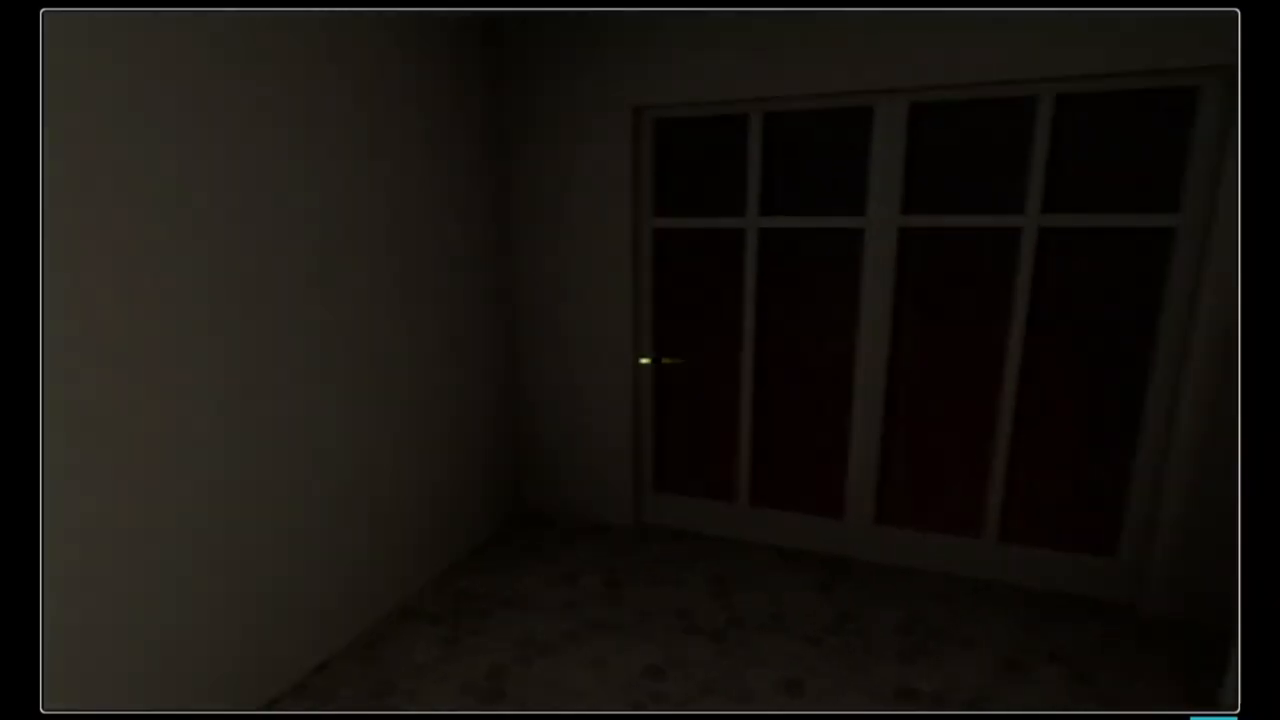